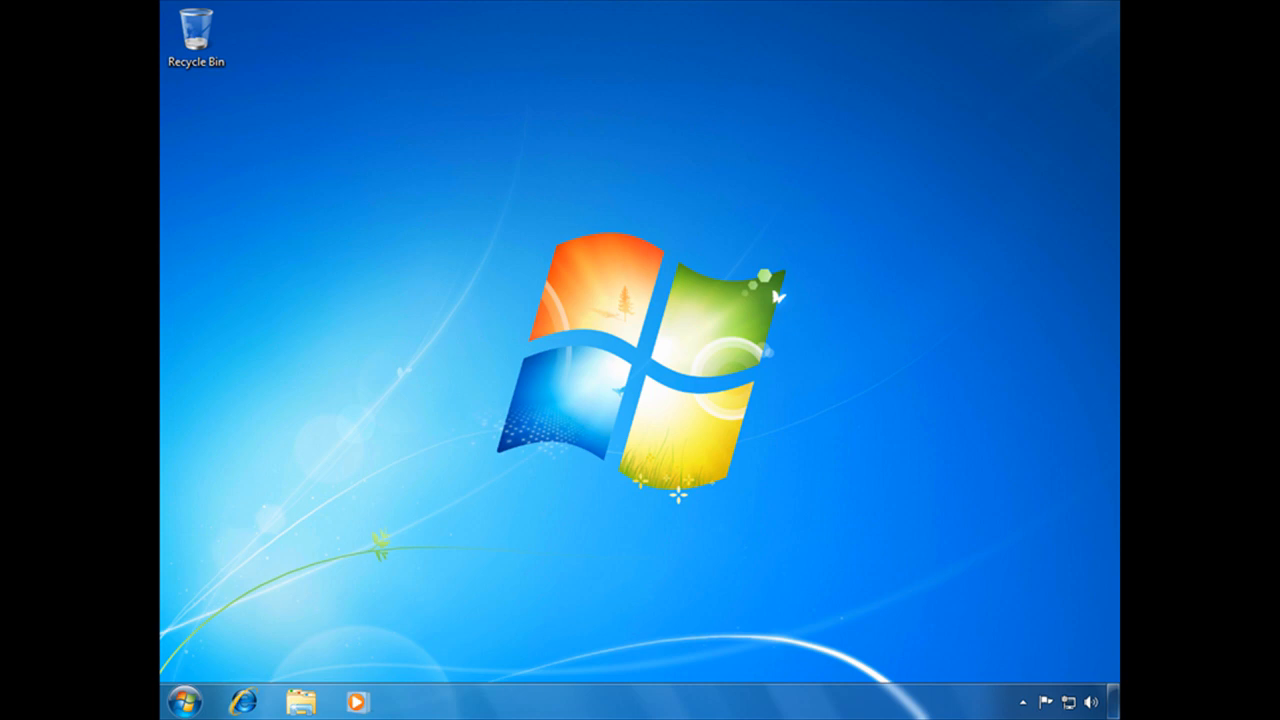
Launch Windows Explorer from the taskbar, landing on the Libraries view.
{"action": "left_click", "coordinate": [300, 700]}
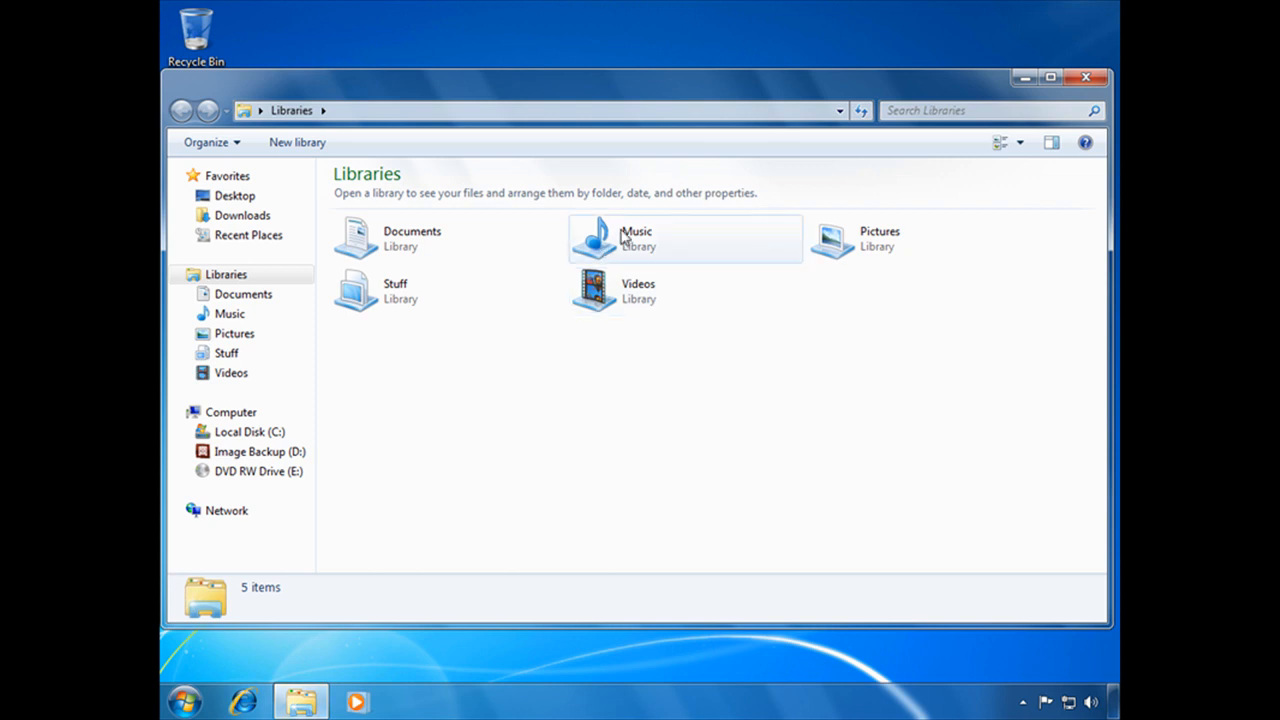
Enter the Music library and select the first track, (Ain't That) Good News.
{"action": "double_click", "coordinate": [636, 238]}
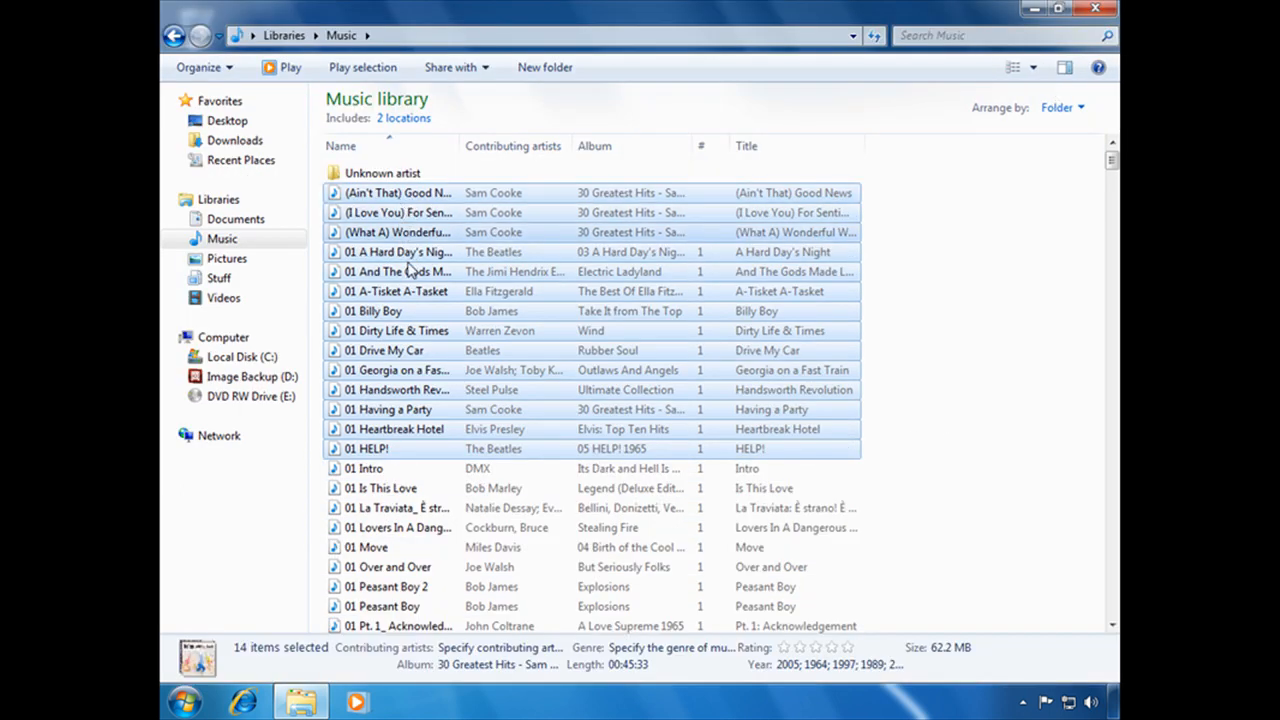
{"action": "mouse_move", "coordinate": [412, 238]}
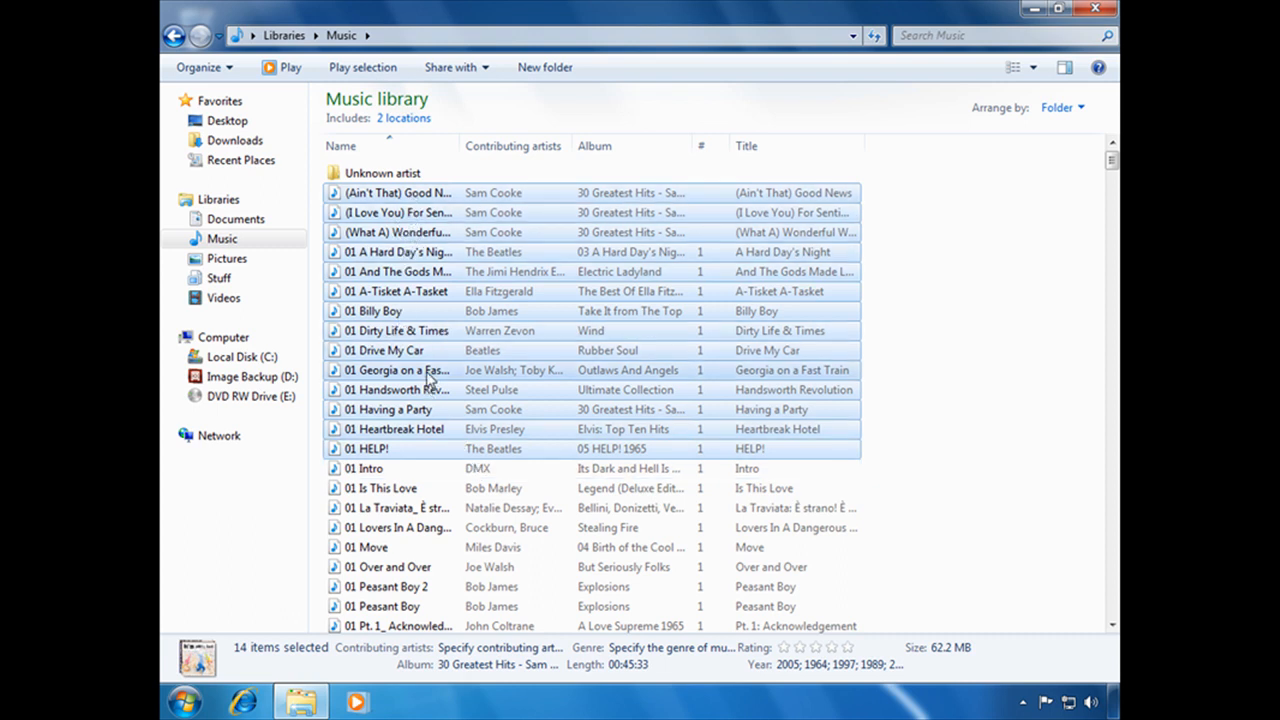
{"action": "mouse_move", "coordinate": [1036, 390]}
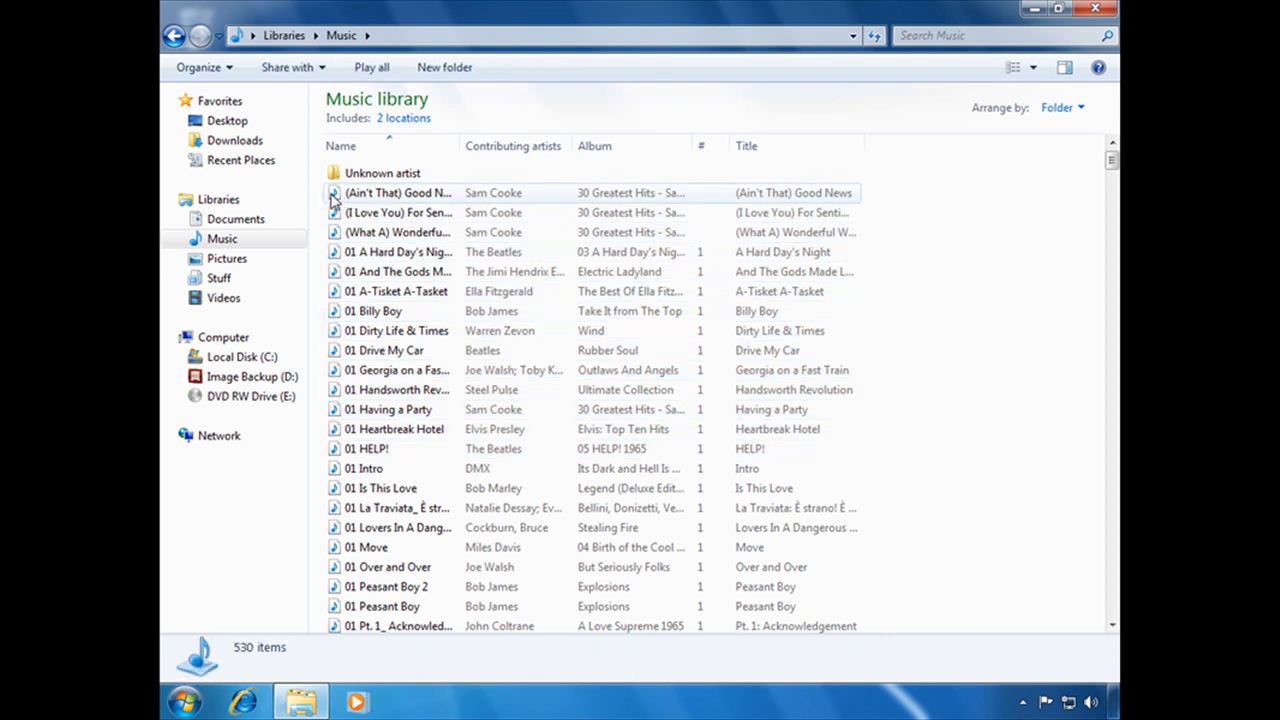
{"action": "left_click", "coordinate": [398, 192]}
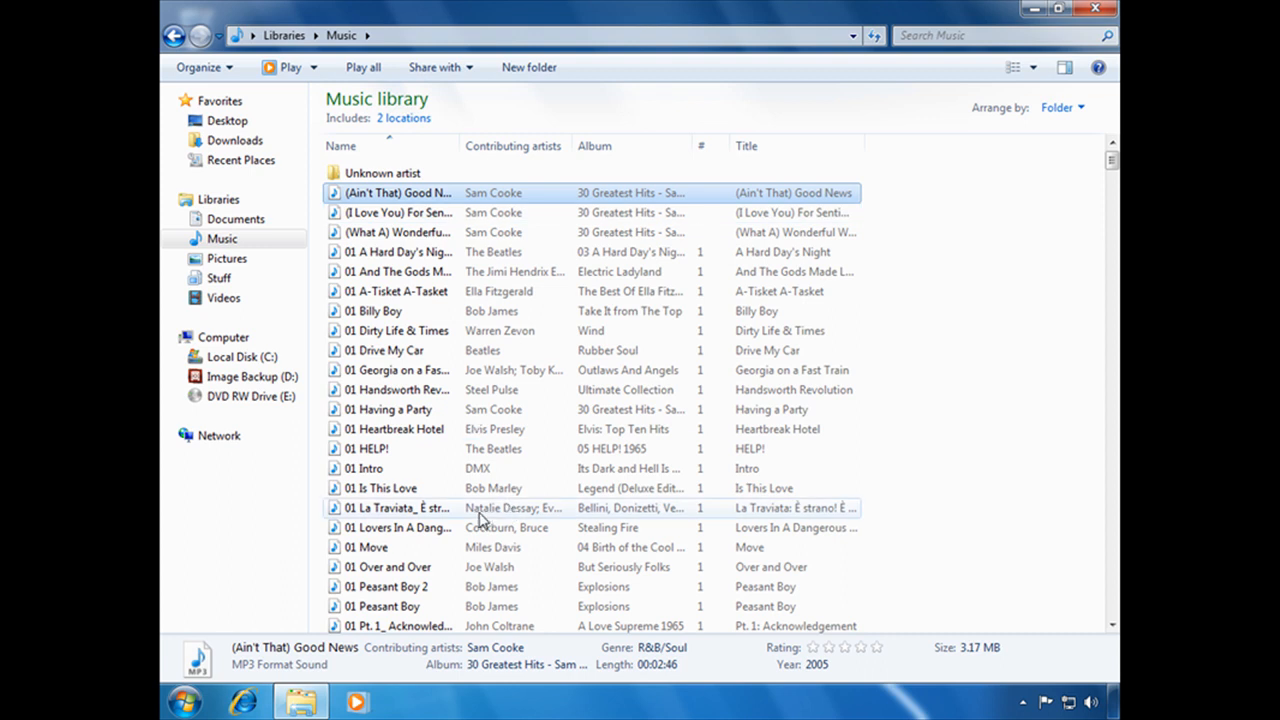
{"action": "mouse_move", "coordinate": [368, 468]}
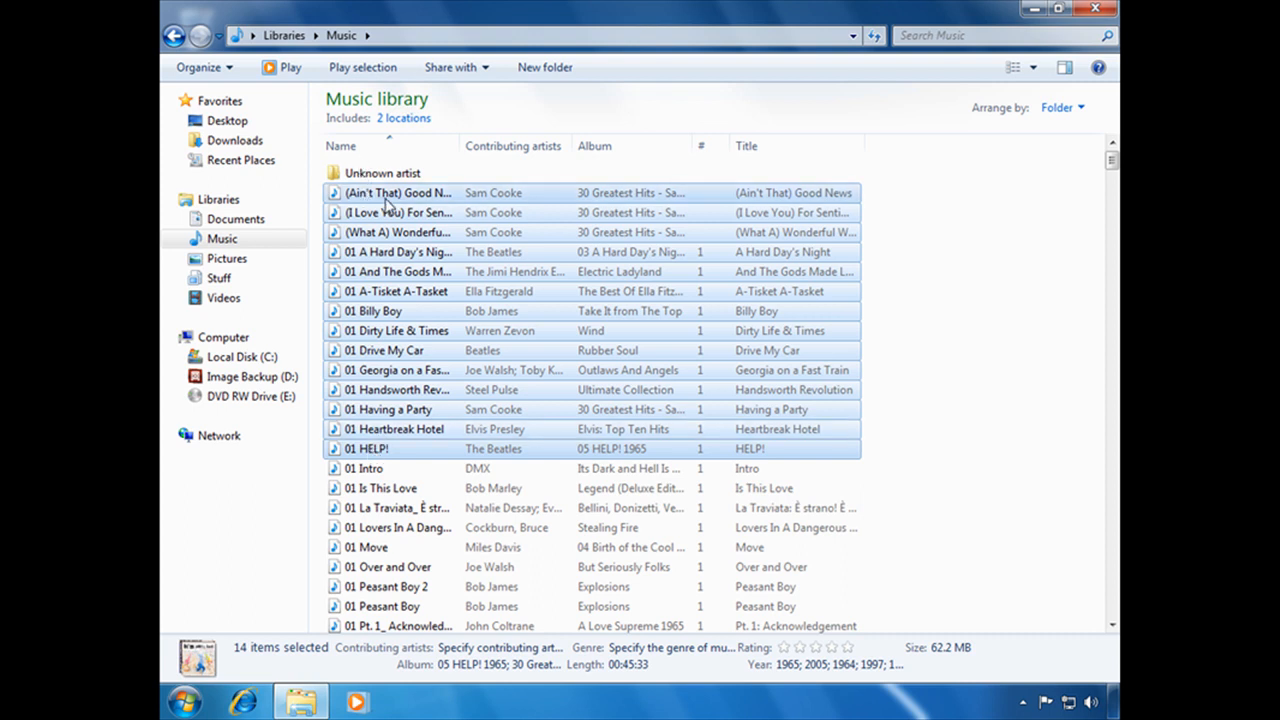
{"action": "mouse_move", "coordinate": [416, 206]}
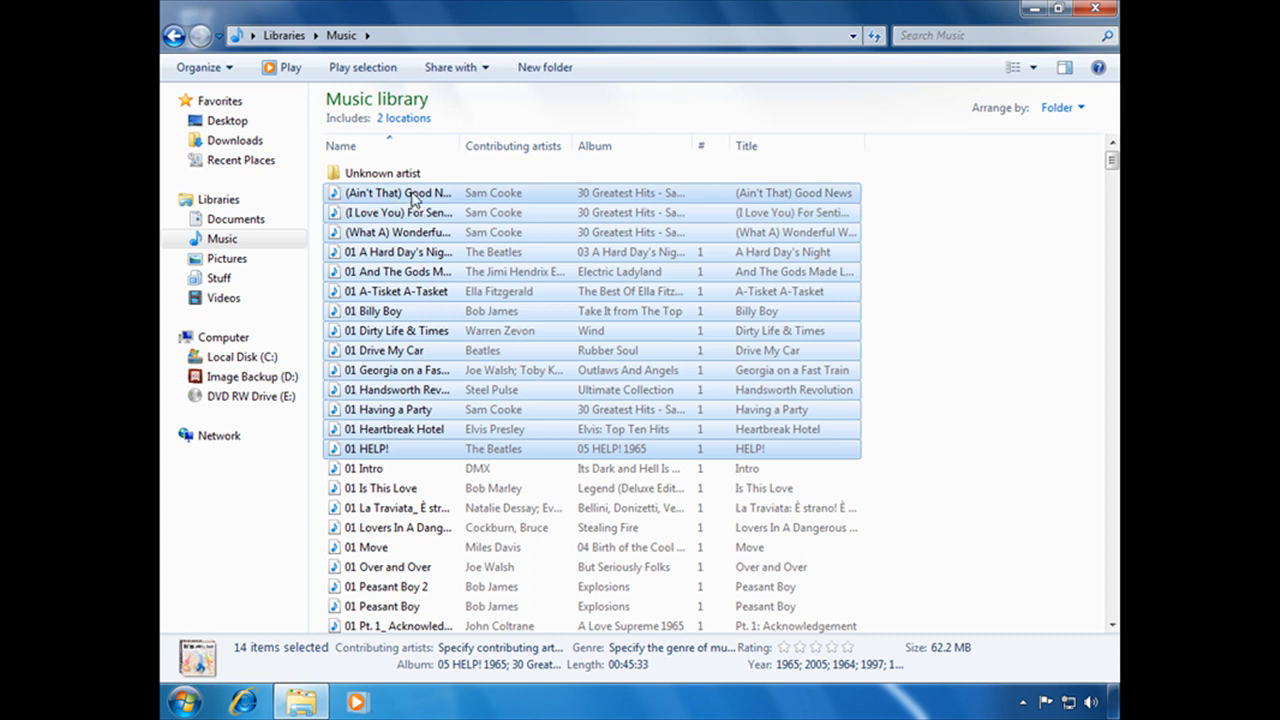
Select (Ain't That) Good News, A-Tisket A-Tasket, Heartbreak Hotel and Drive My Car individually.
{"action": "left_click", "coordinate": [398, 192]}
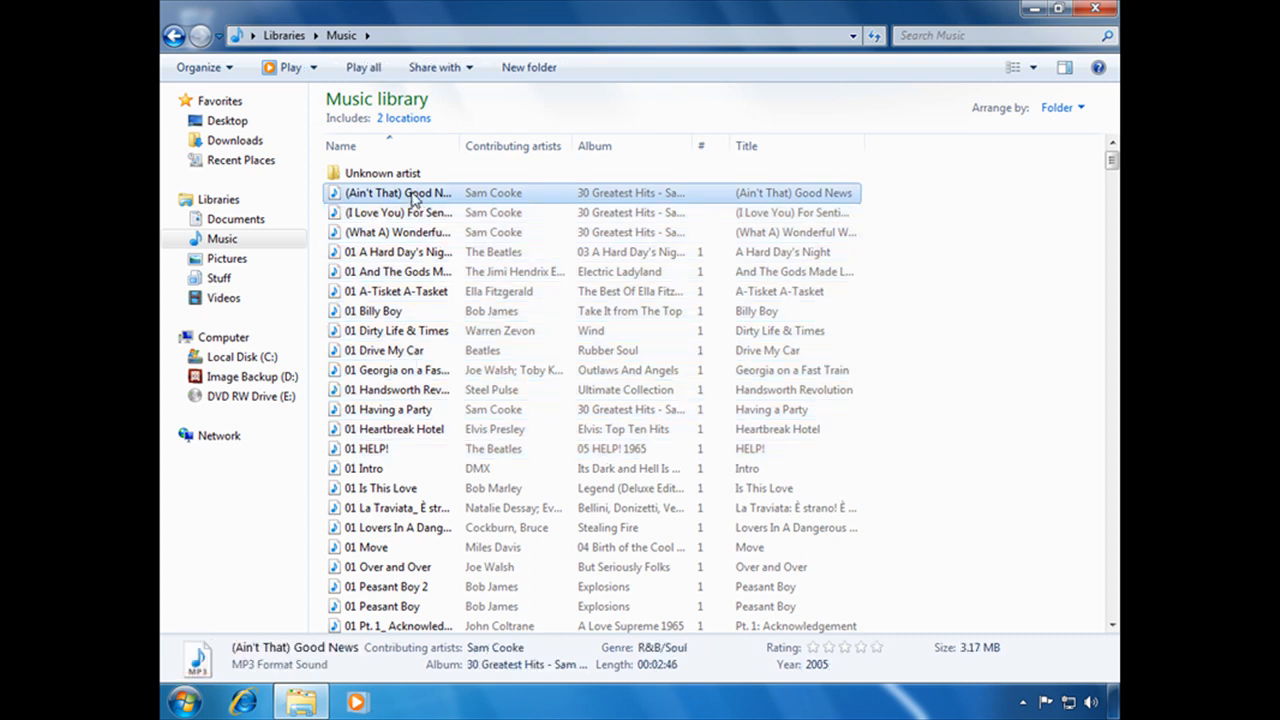
{"action": "left_click", "coordinate": [396, 292]}
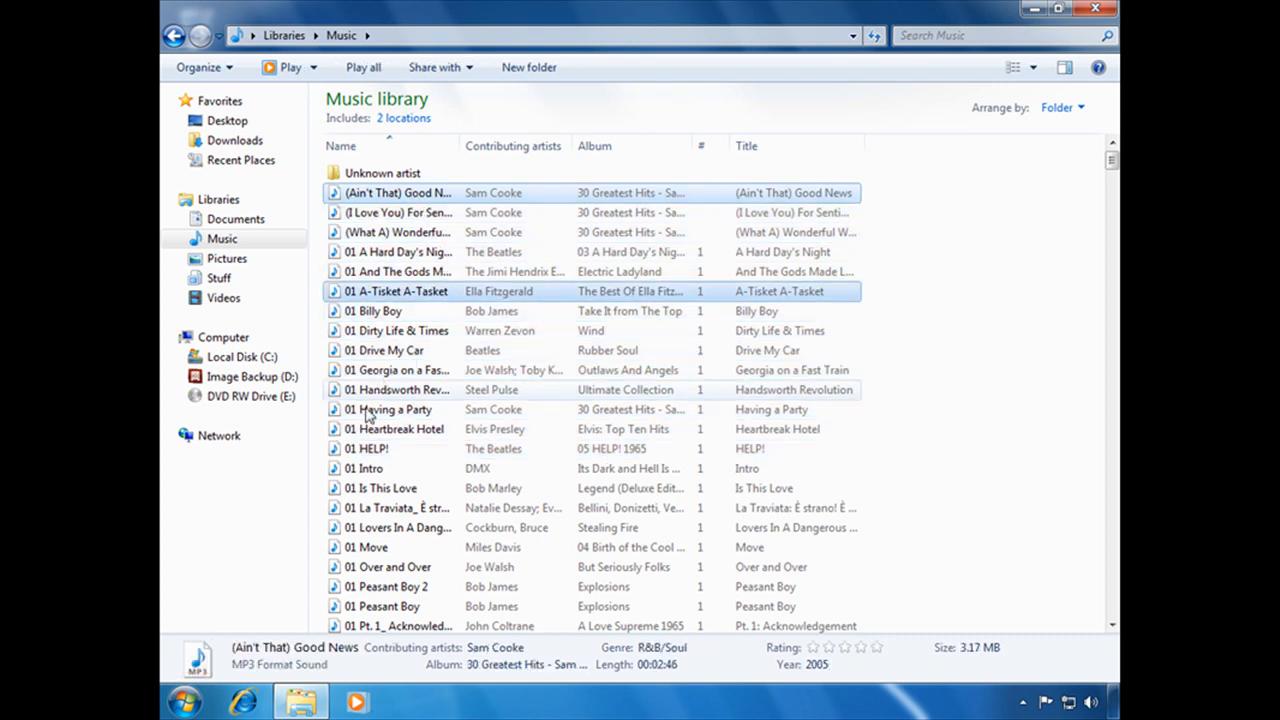
{"action": "left_click", "coordinate": [392, 428]}
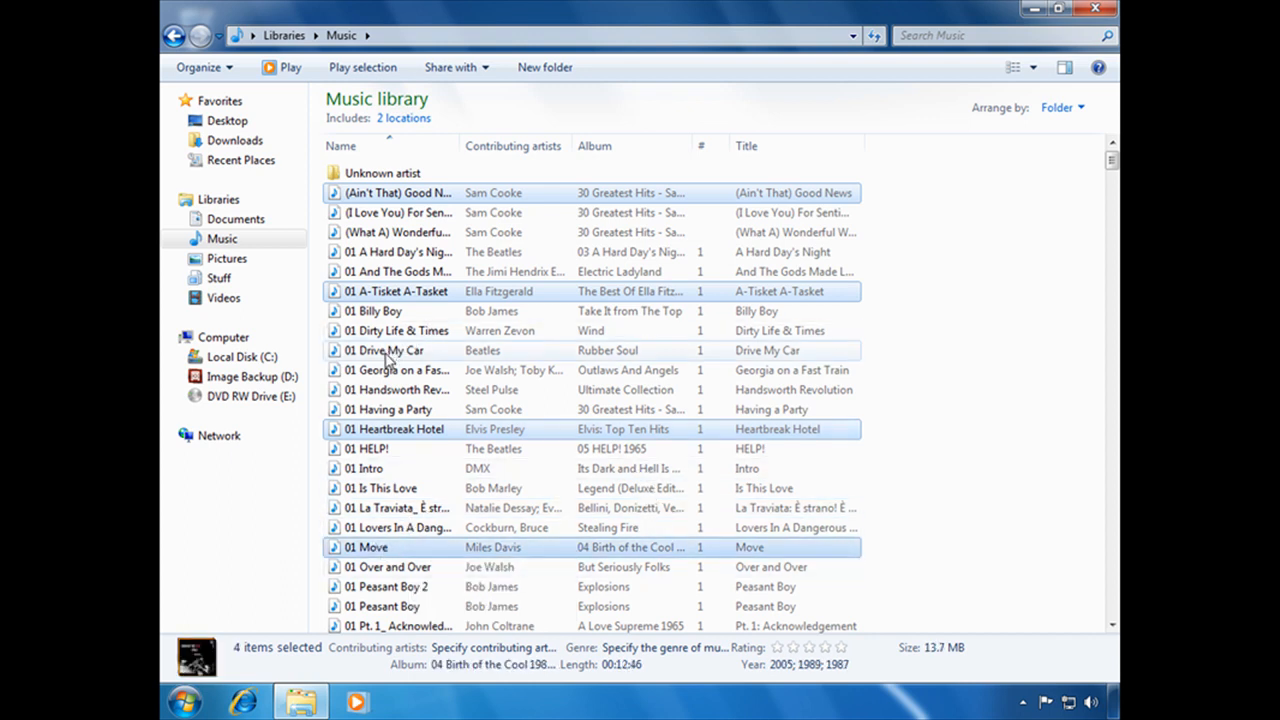
{"action": "left_click", "coordinate": [386, 350]}
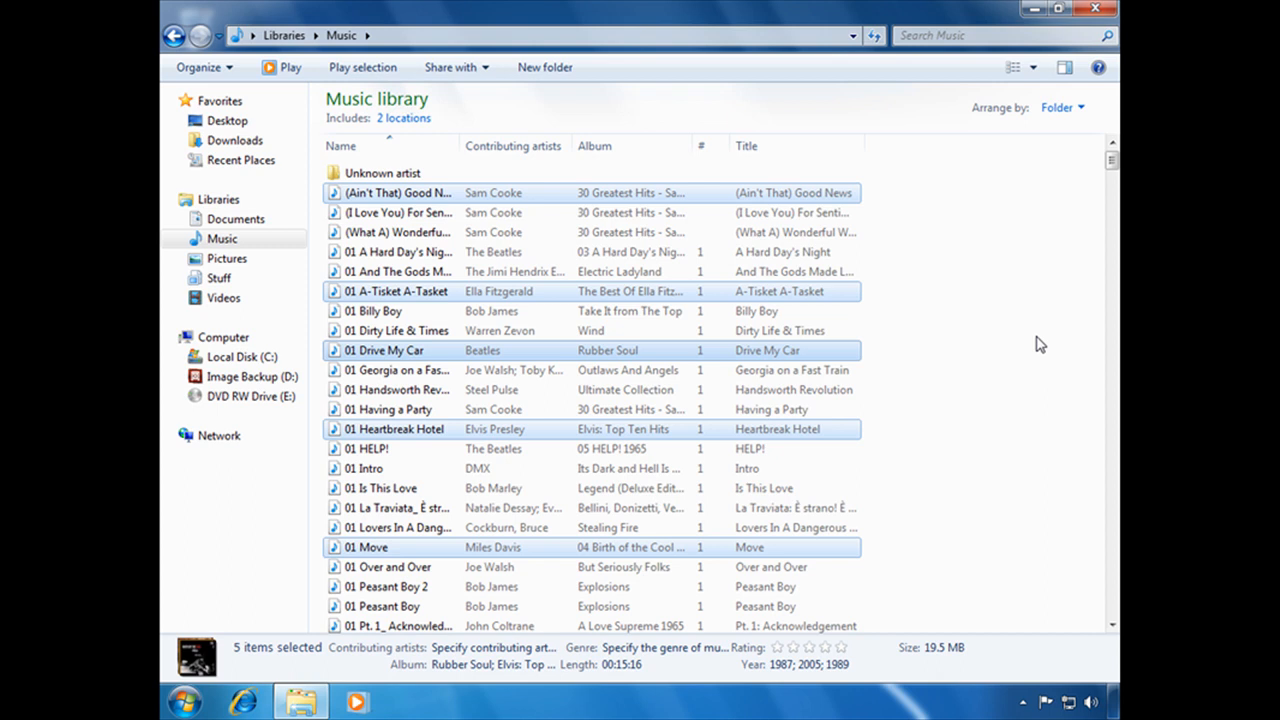
View the tracks as a compact list, return to Details view and clear the selection.
{"action": "left_click", "coordinate": [1012, 68]}
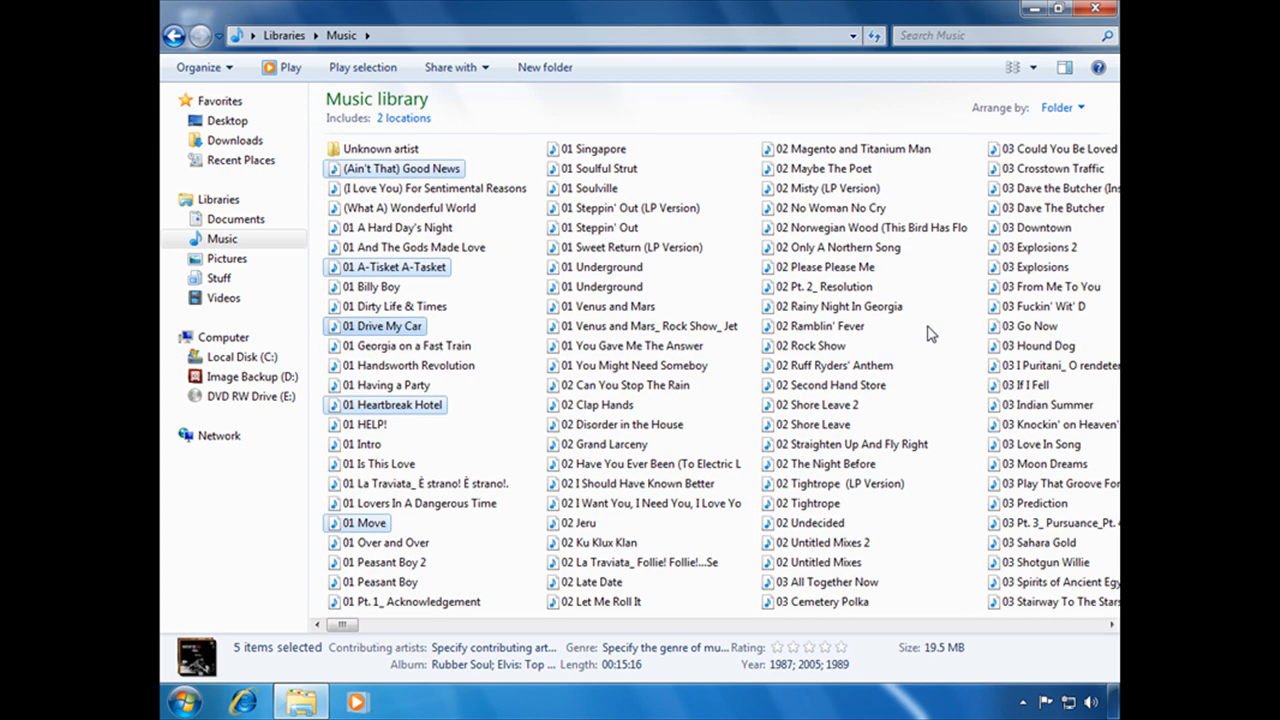
{"action": "left_click", "coordinate": [1012, 68]}
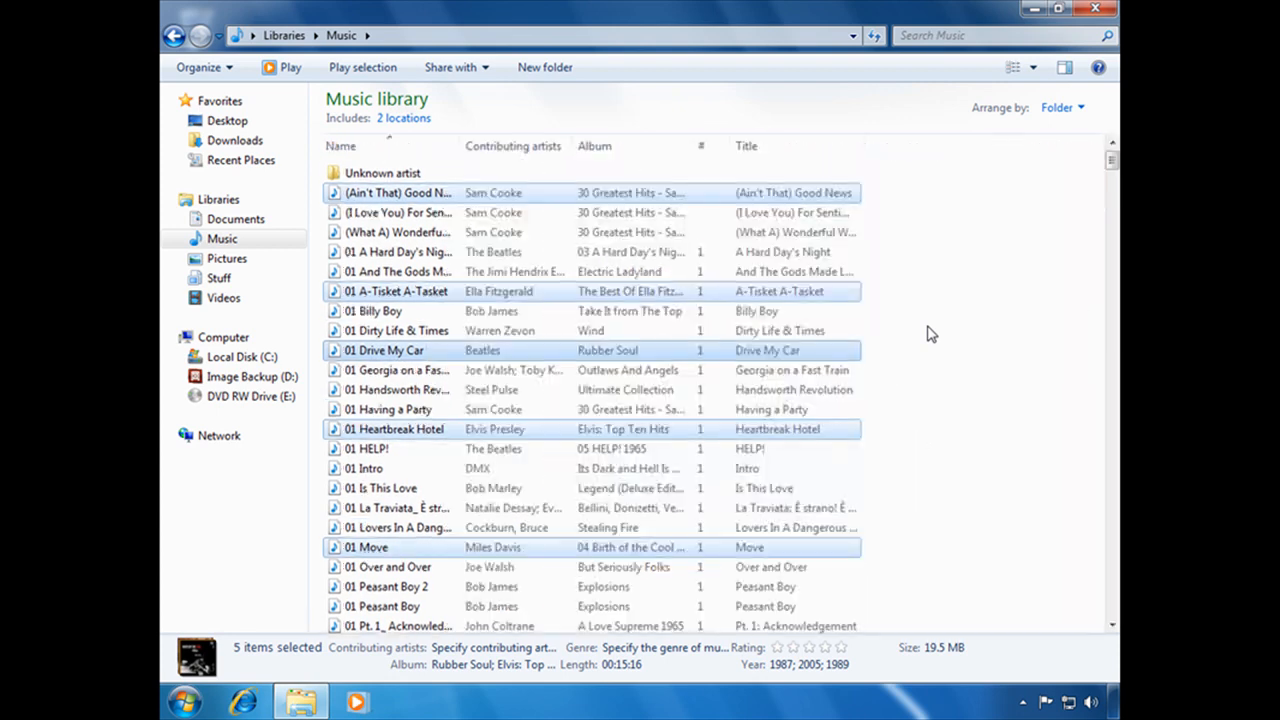
{"action": "scroll", "scroll_direction": "down", "scroll_amount": 3}
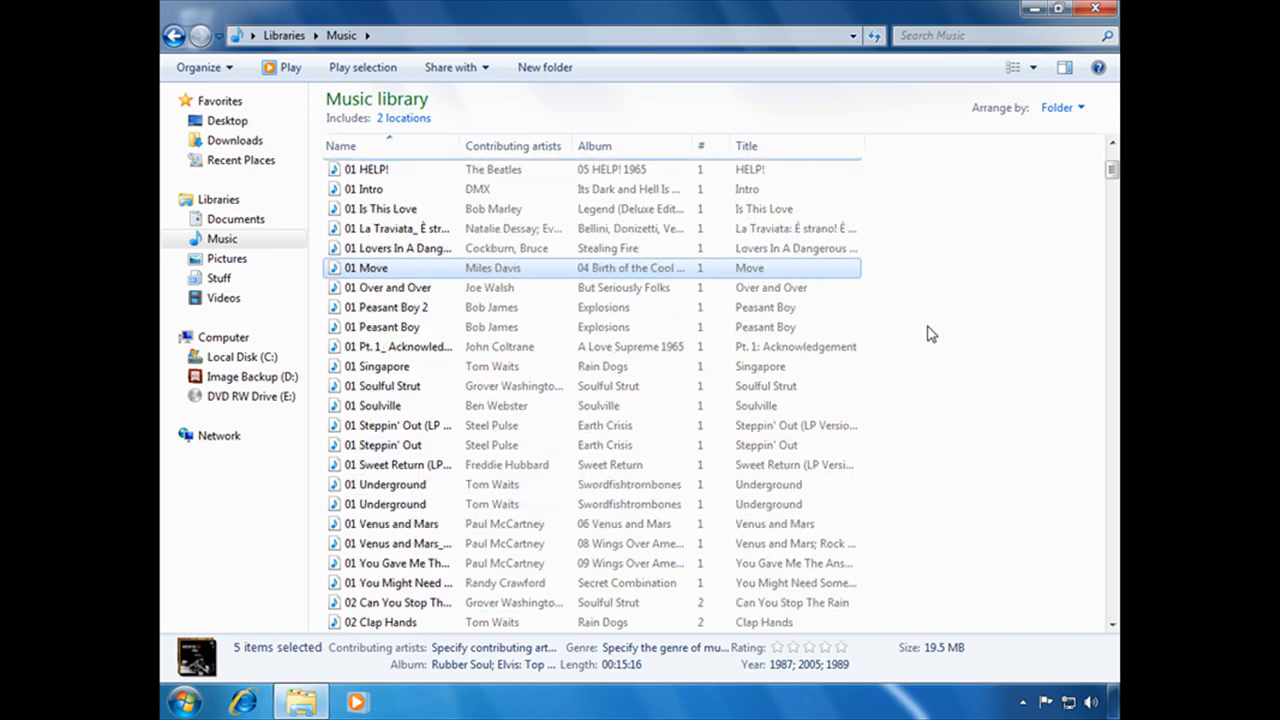
{"action": "scroll", "scroll_direction": "down", "scroll_amount": 3}
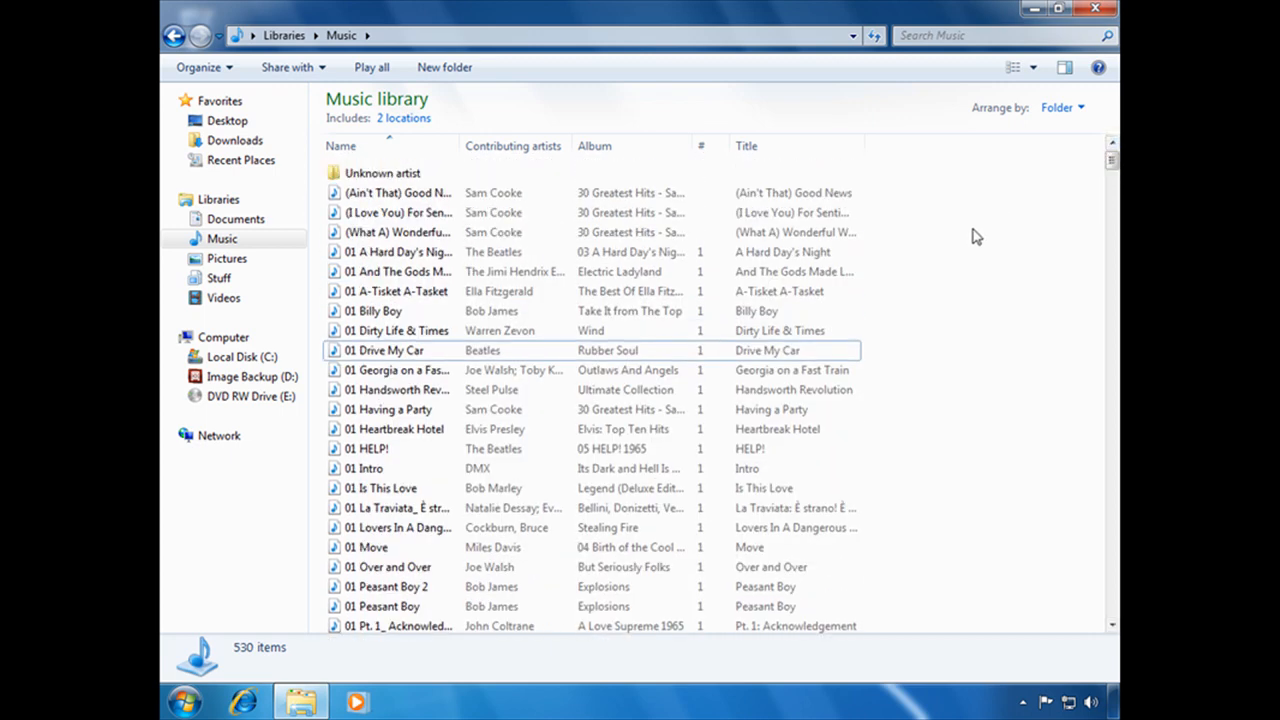
{"action": "mouse_move", "coordinate": [398, 192]}
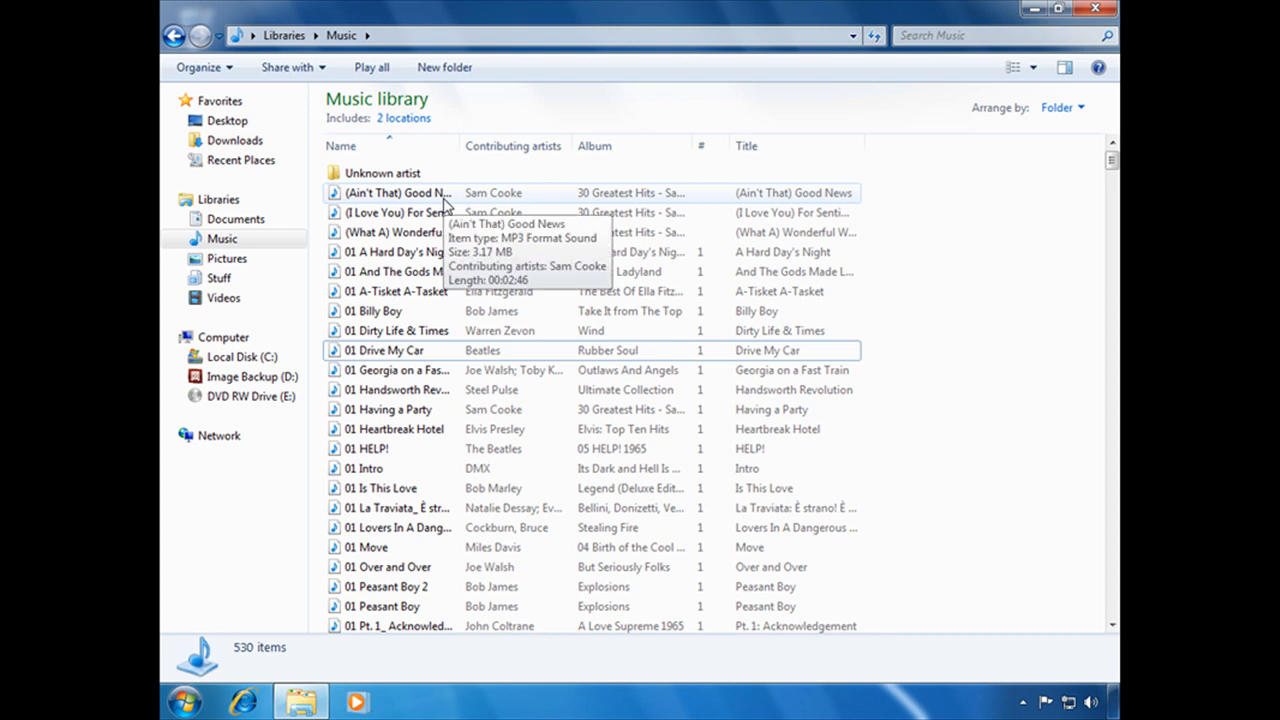
{"action": "mouse_move", "coordinate": [448, 204]}
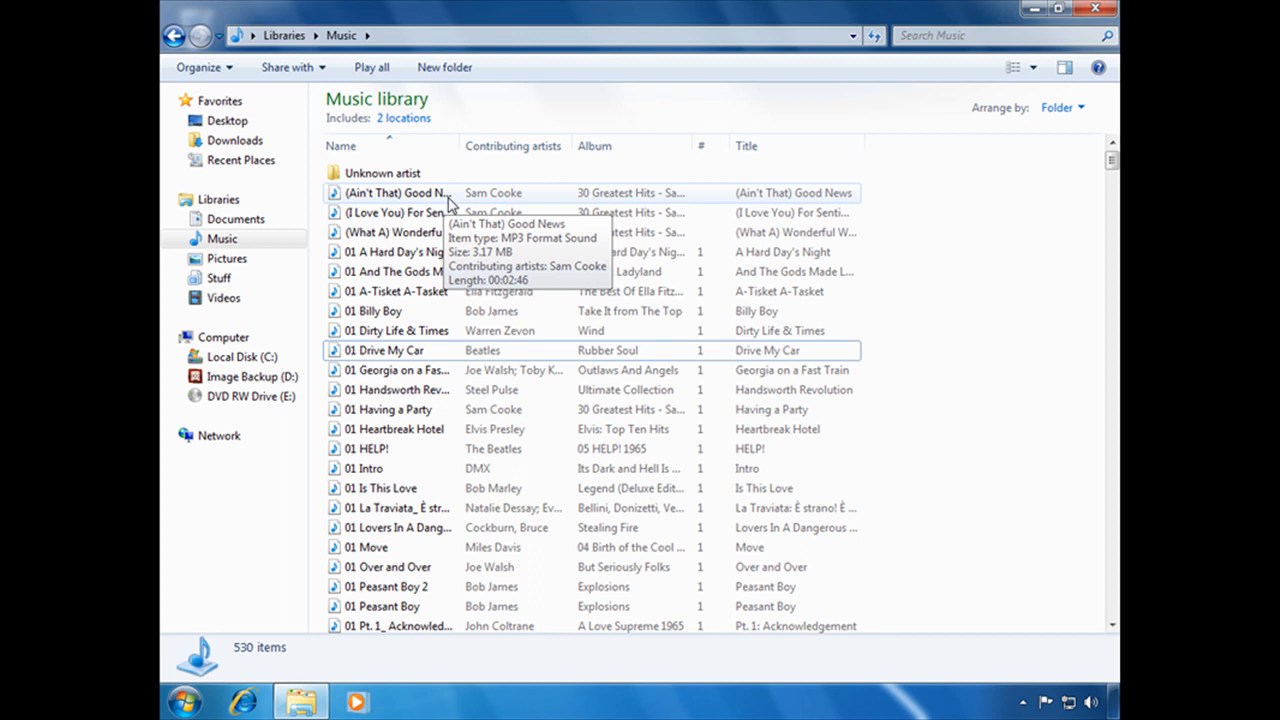
{"action": "mouse_move", "coordinate": [508, 212]}
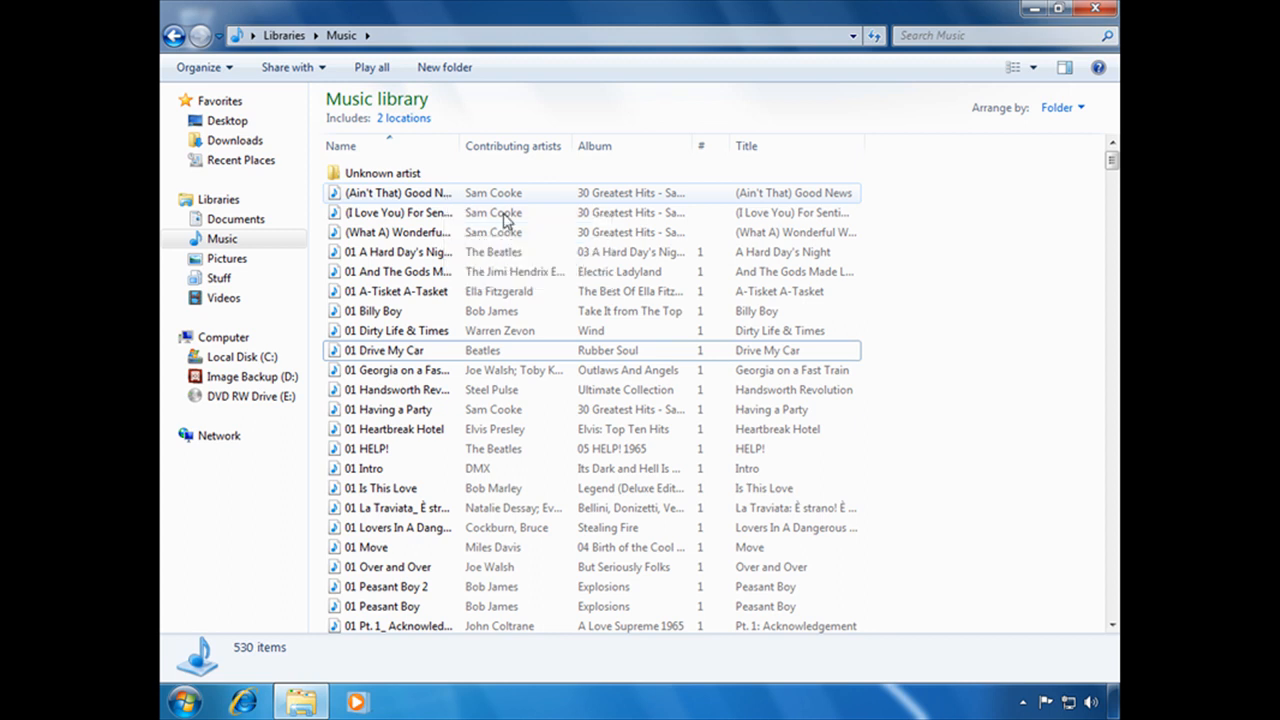
Enable 'Use check boxes to select items' in Folder Options' View settings and apply it.
{"action": "left_click", "coordinate": [200, 68]}
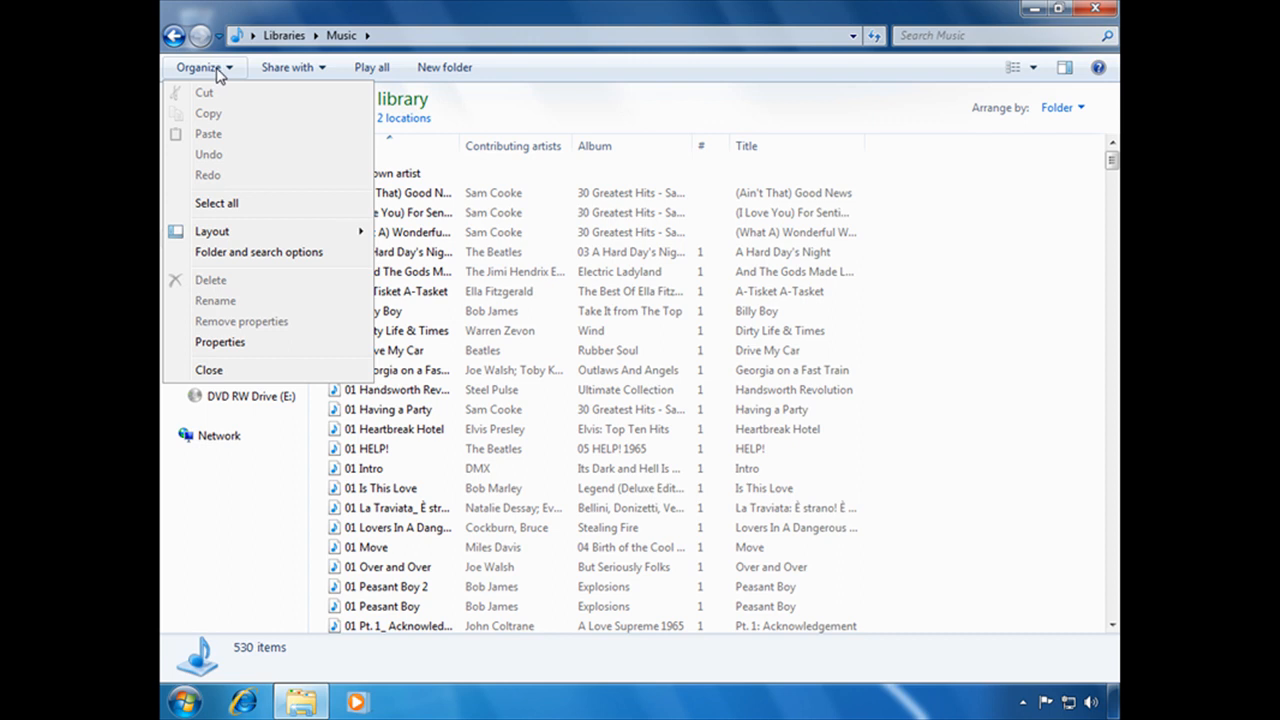
{"action": "mouse_move", "coordinate": [270, 252]}
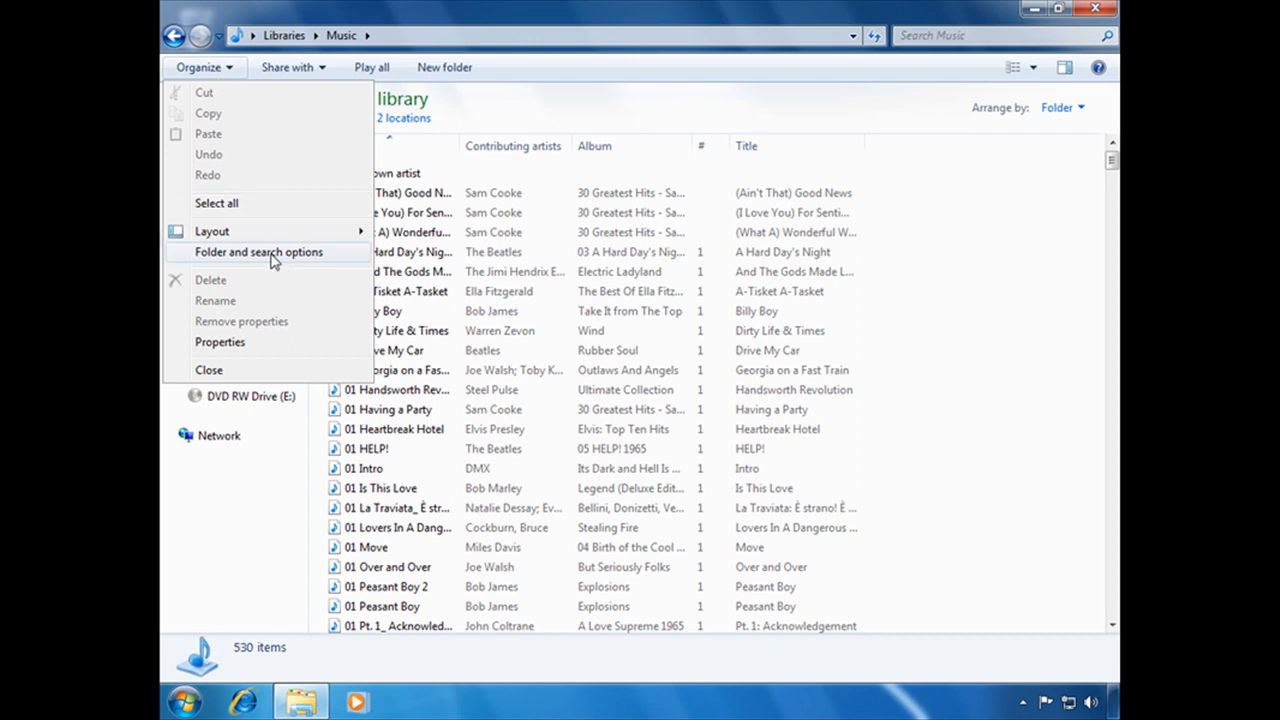
{"action": "left_click", "coordinate": [258, 252]}
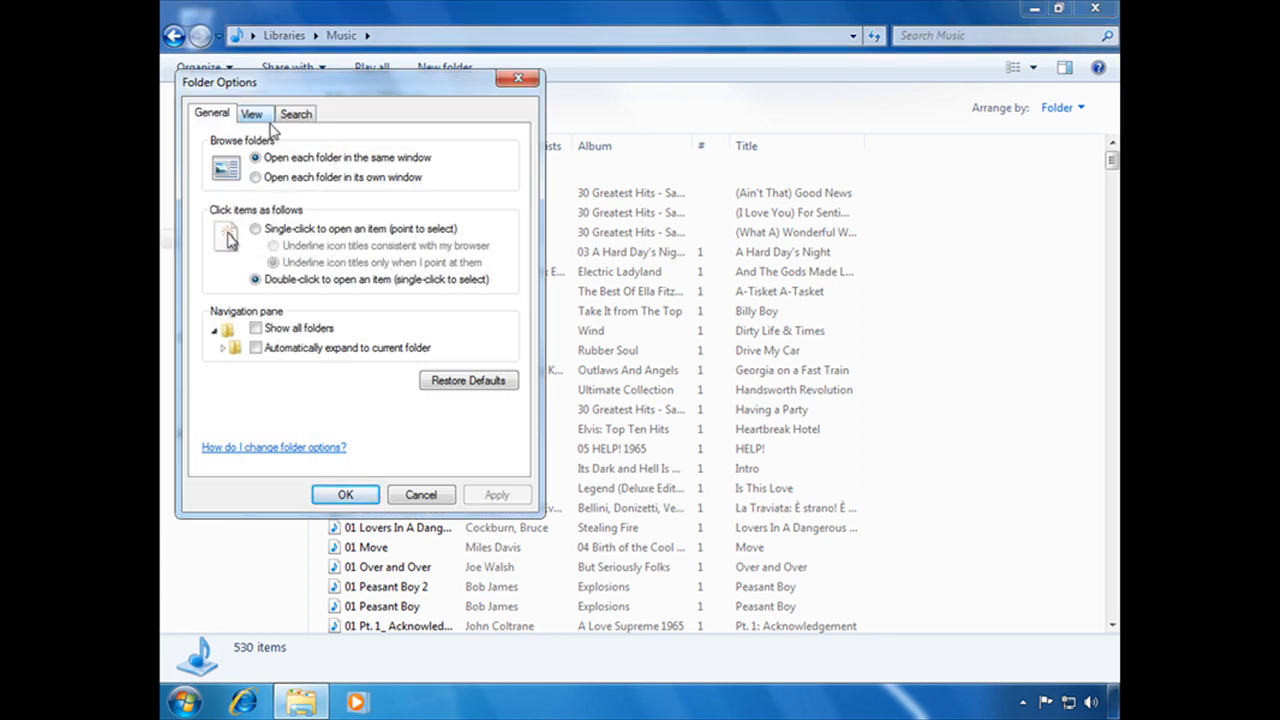
{"action": "left_click", "coordinate": [252, 112]}
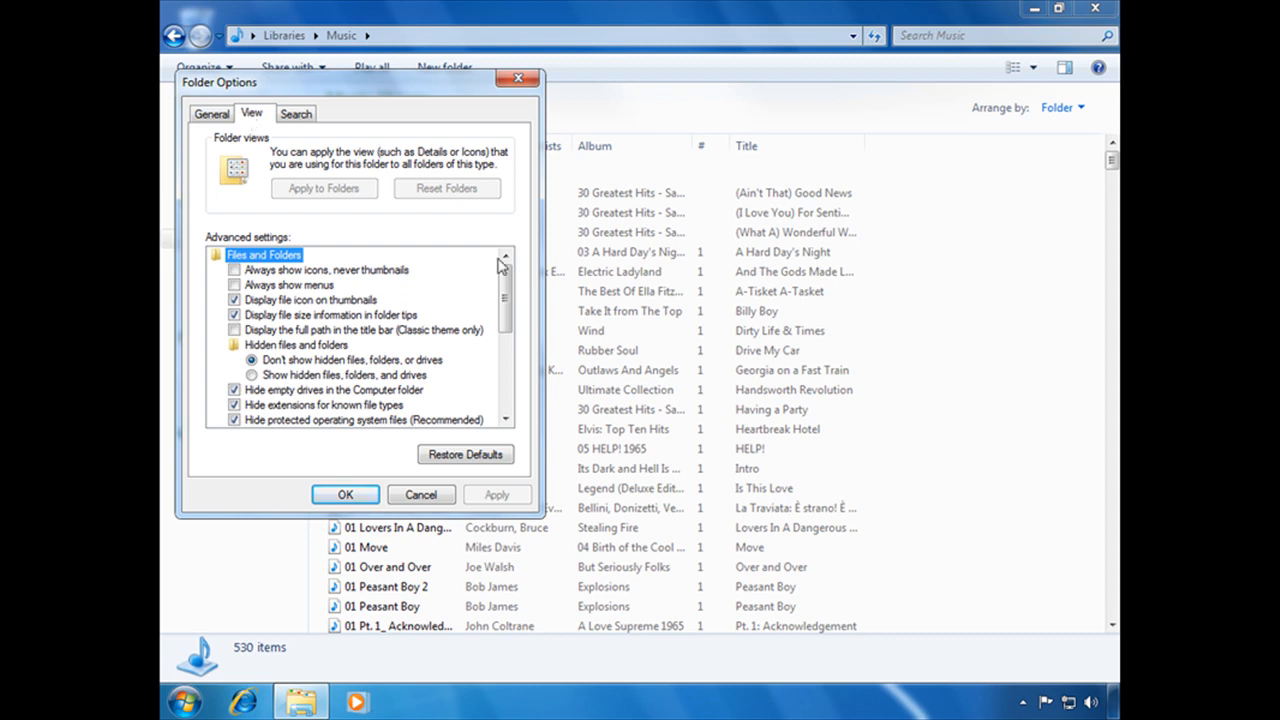
{"action": "scroll", "scroll_direction": "down", "scroll_amount": 3}
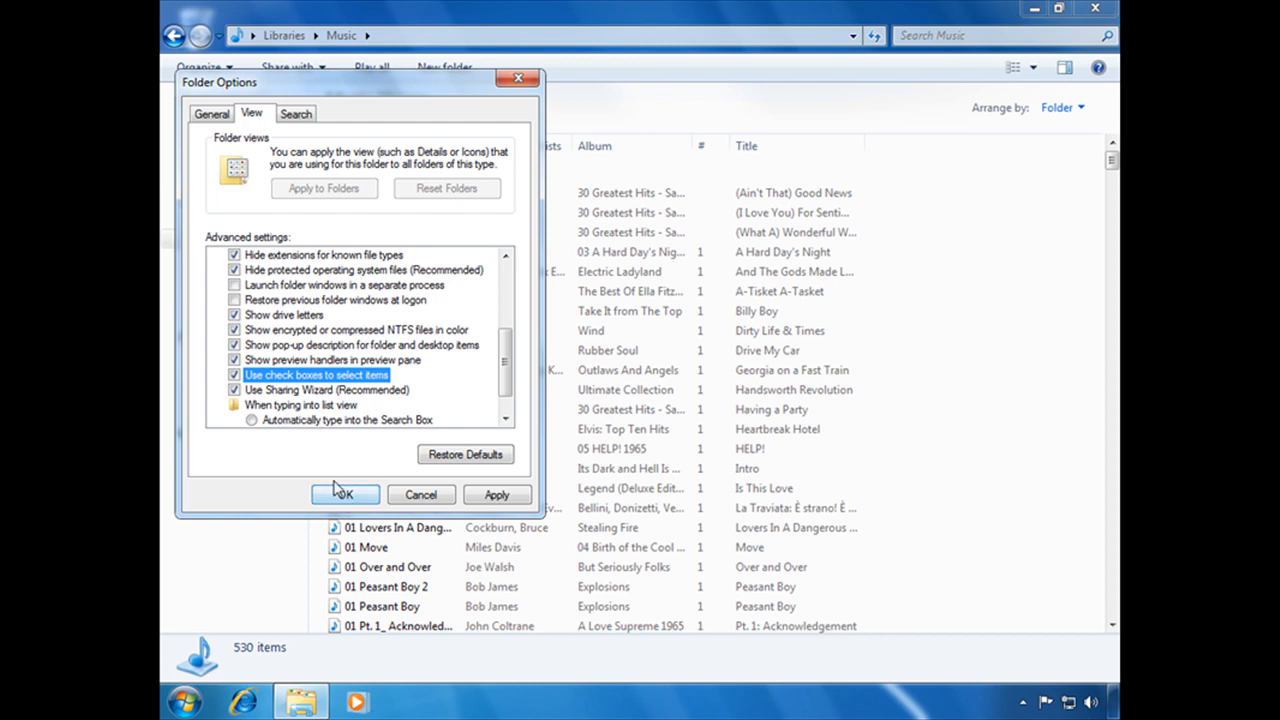
{"action": "left_click", "coordinate": [344, 494]}
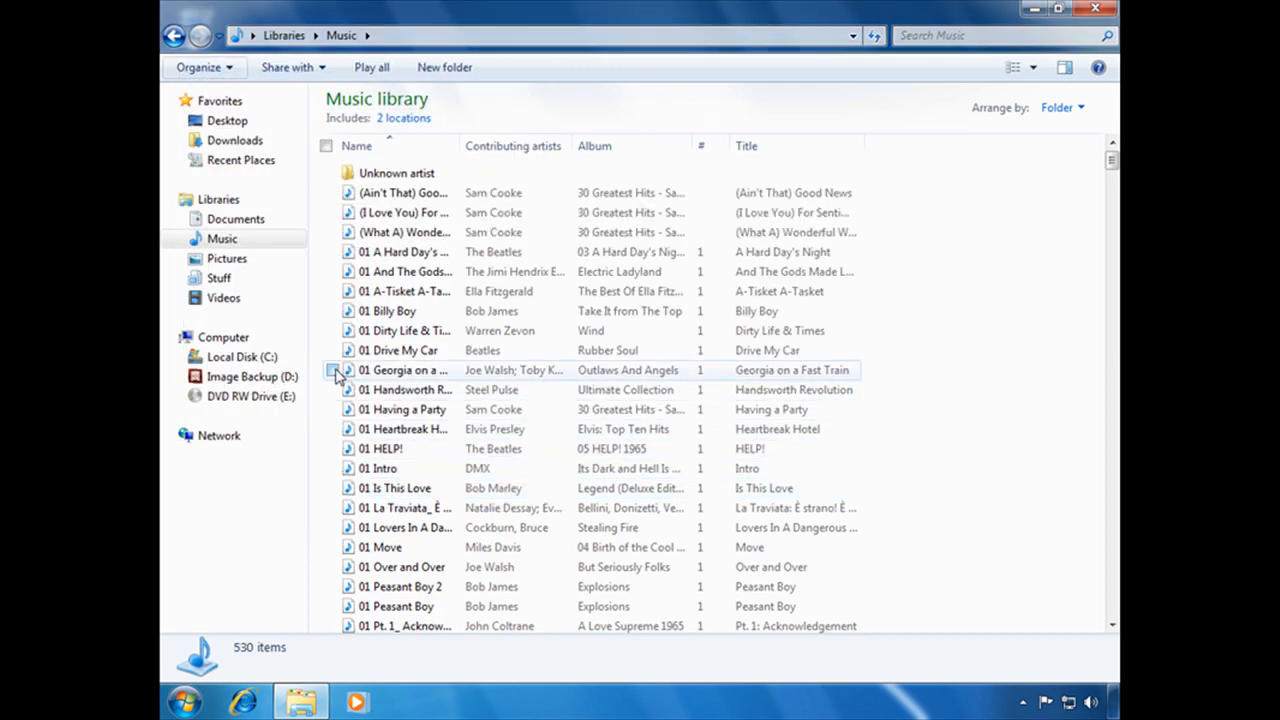
{"action": "left_click", "coordinate": [396, 172]}
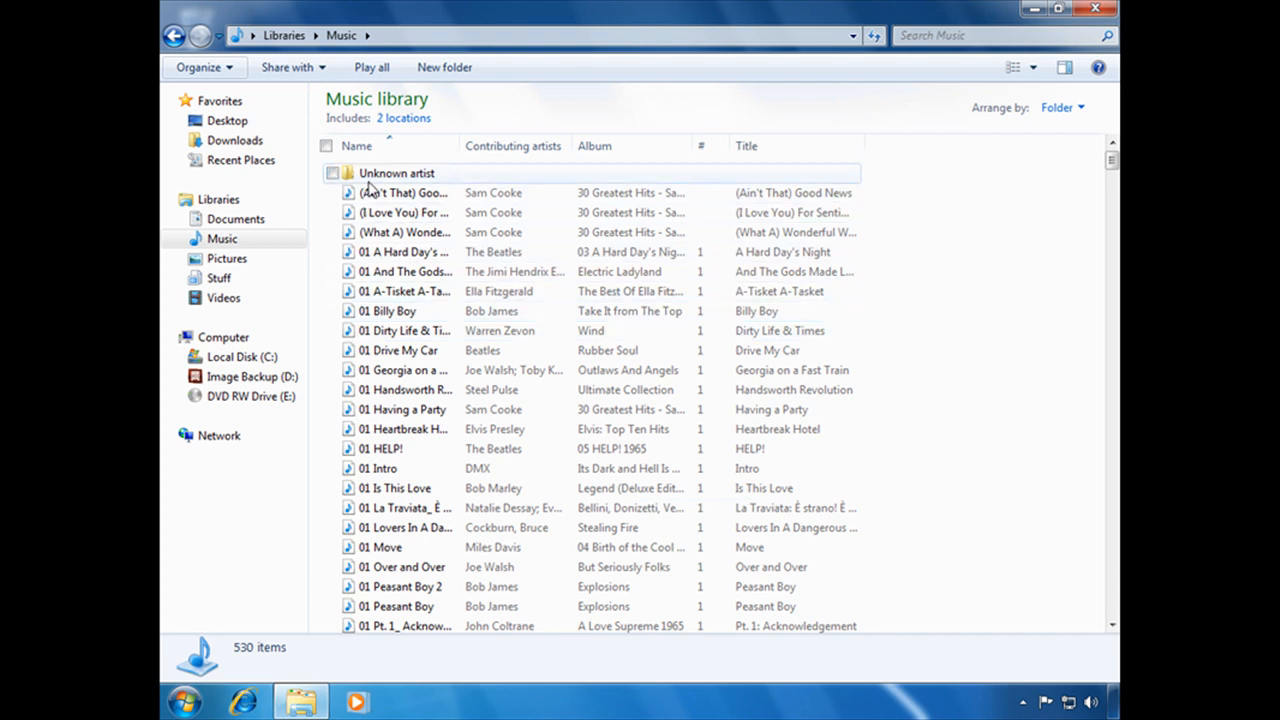
{"action": "mouse_move", "coordinate": [404, 508]}
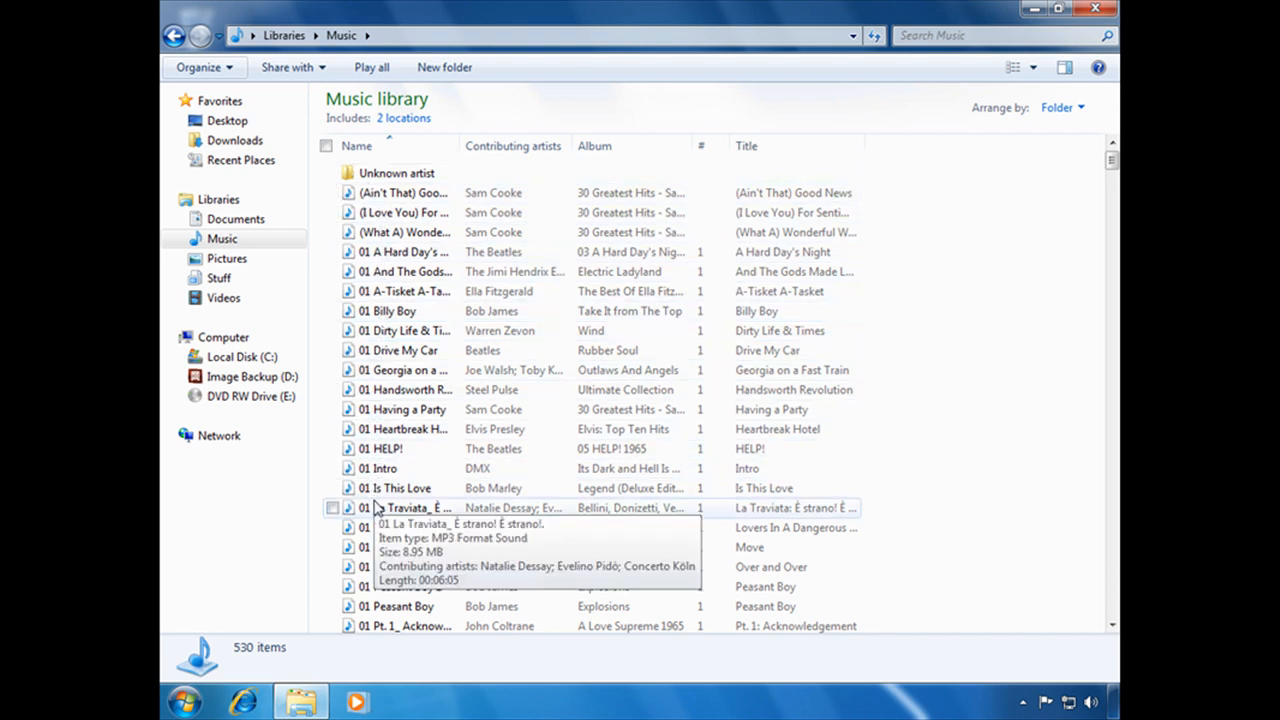
{"action": "mouse_move", "coordinate": [344, 252]}
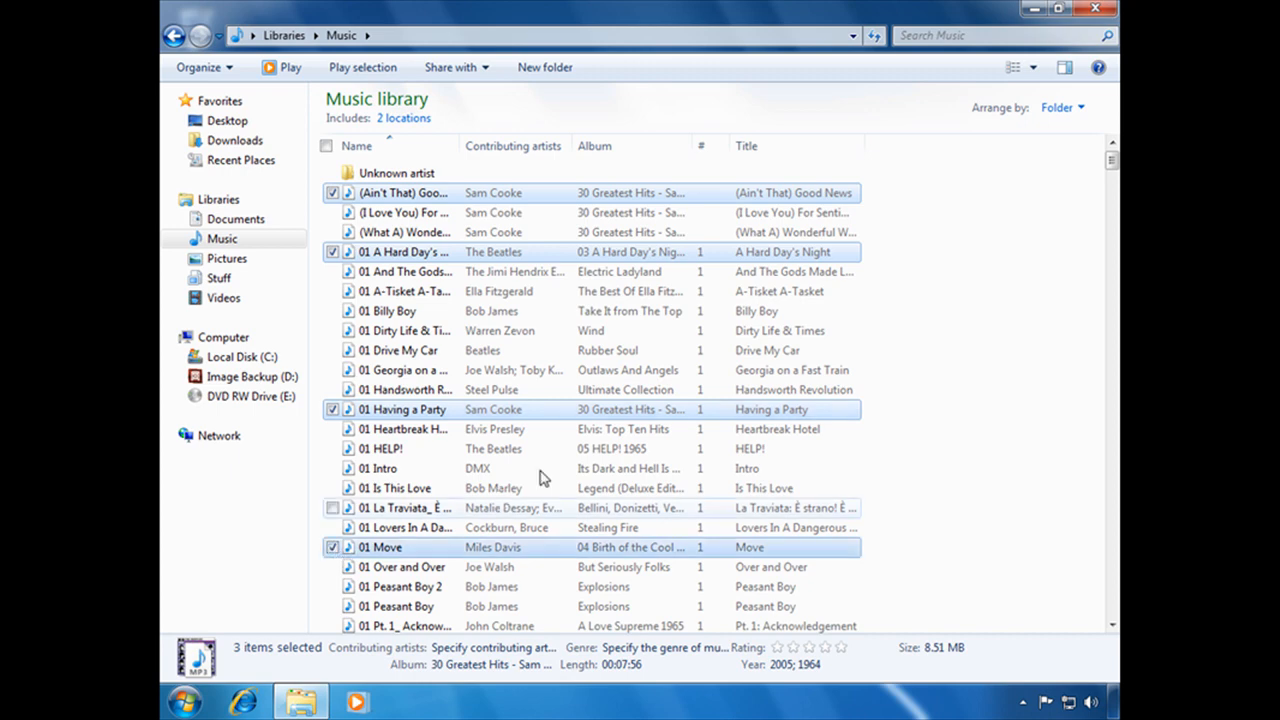
{"action": "left_click", "coordinate": [332, 444]}
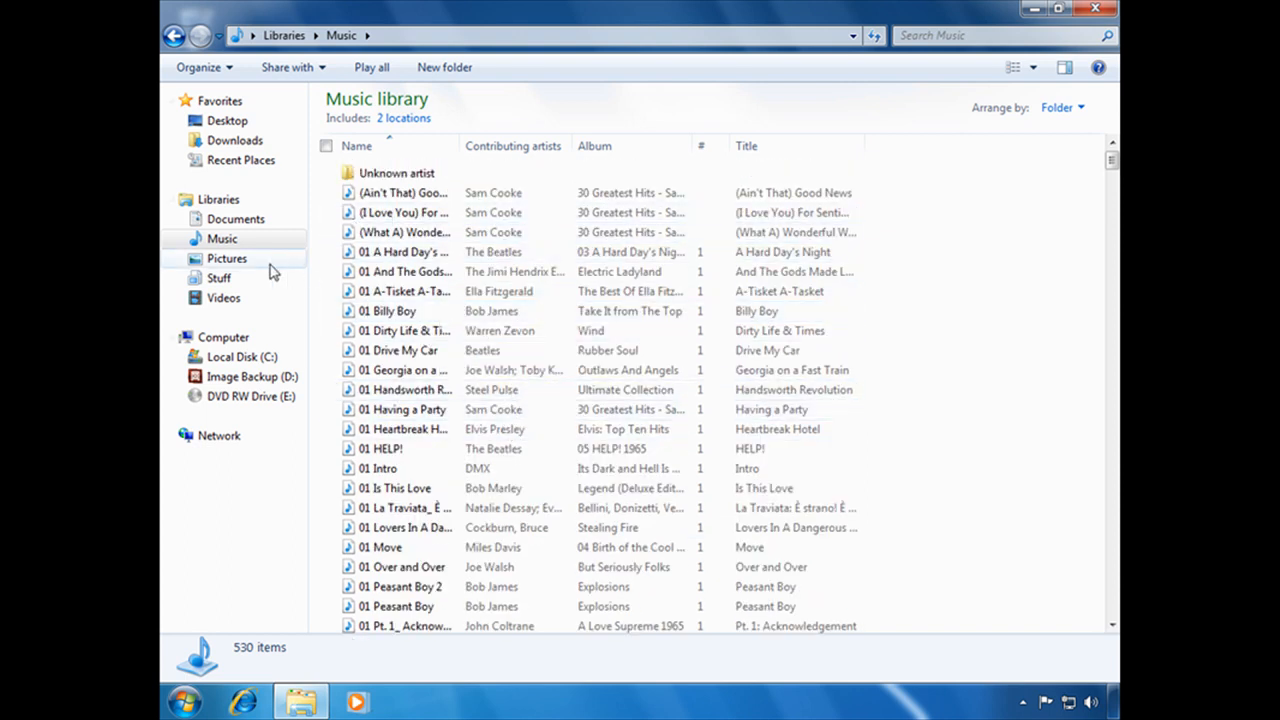
In Pictures > Pics, tick NYC 09, 10, 12, 18 and 20, leaving NYC 04 unticked.
{"action": "left_click", "coordinate": [226, 258]}
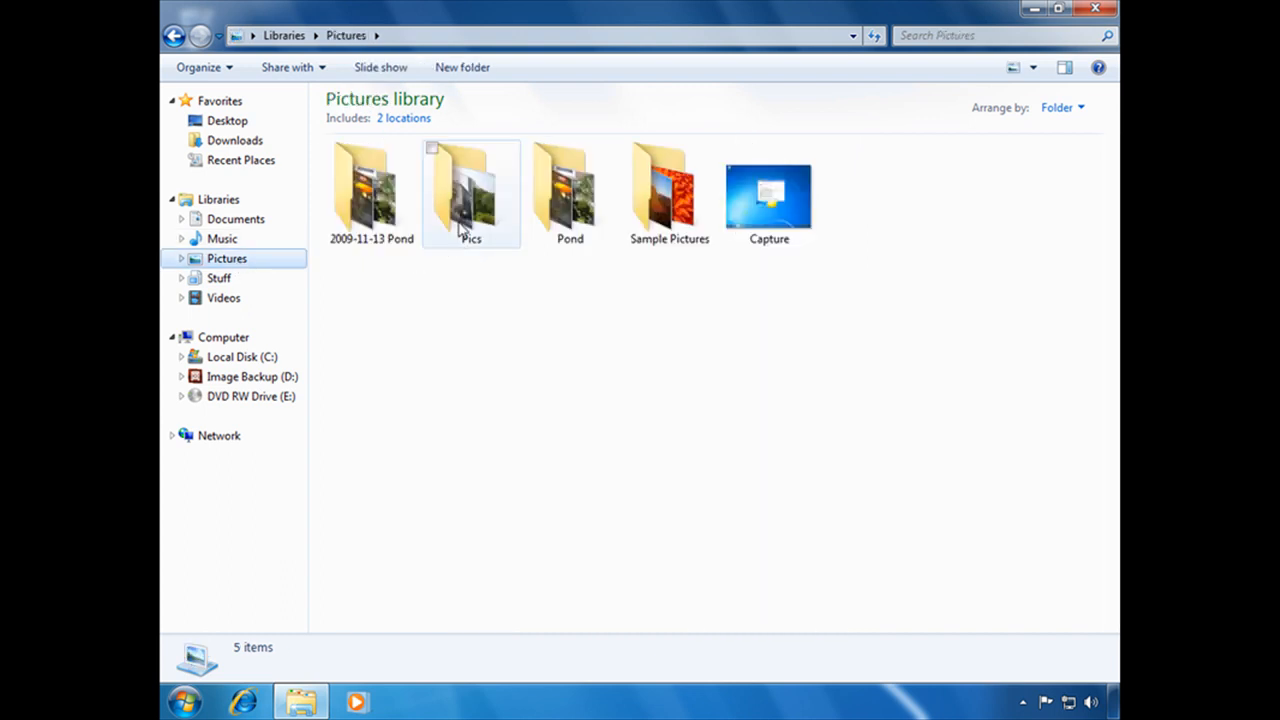
{"action": "double_click", "coordinate": [470, 190]}
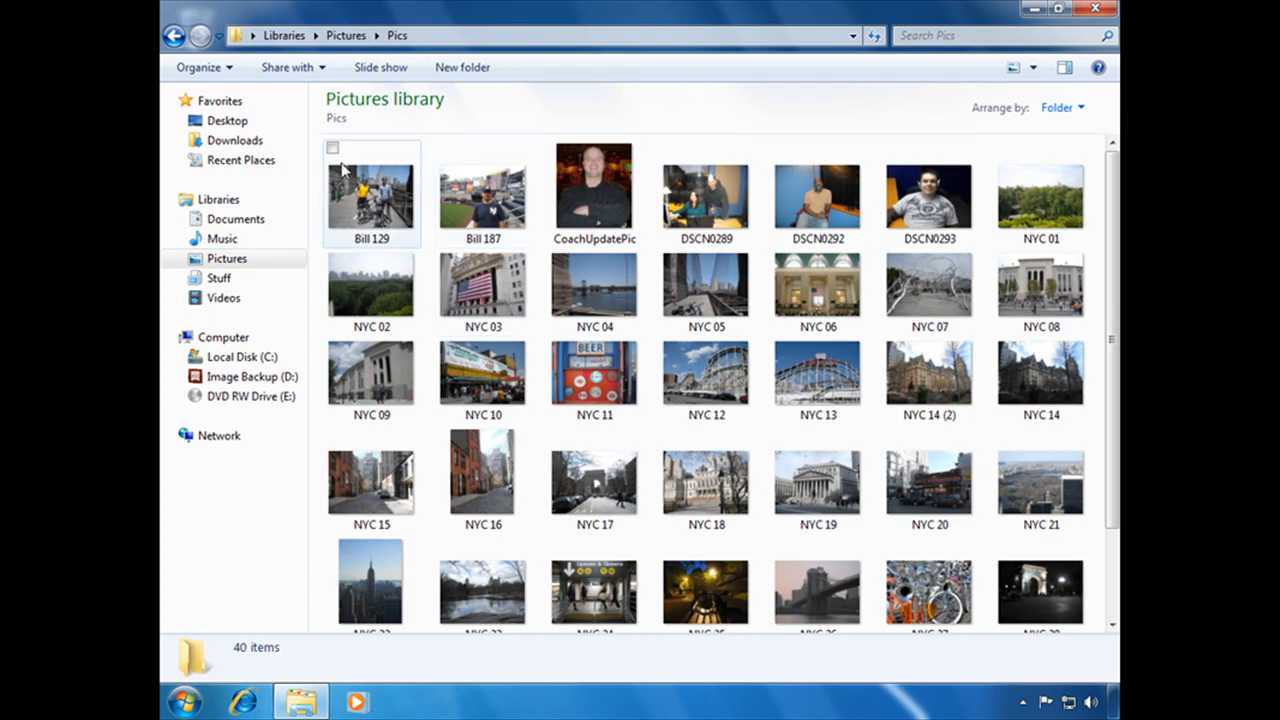
{"action": "left_click", "coordinate": [372, 376]}
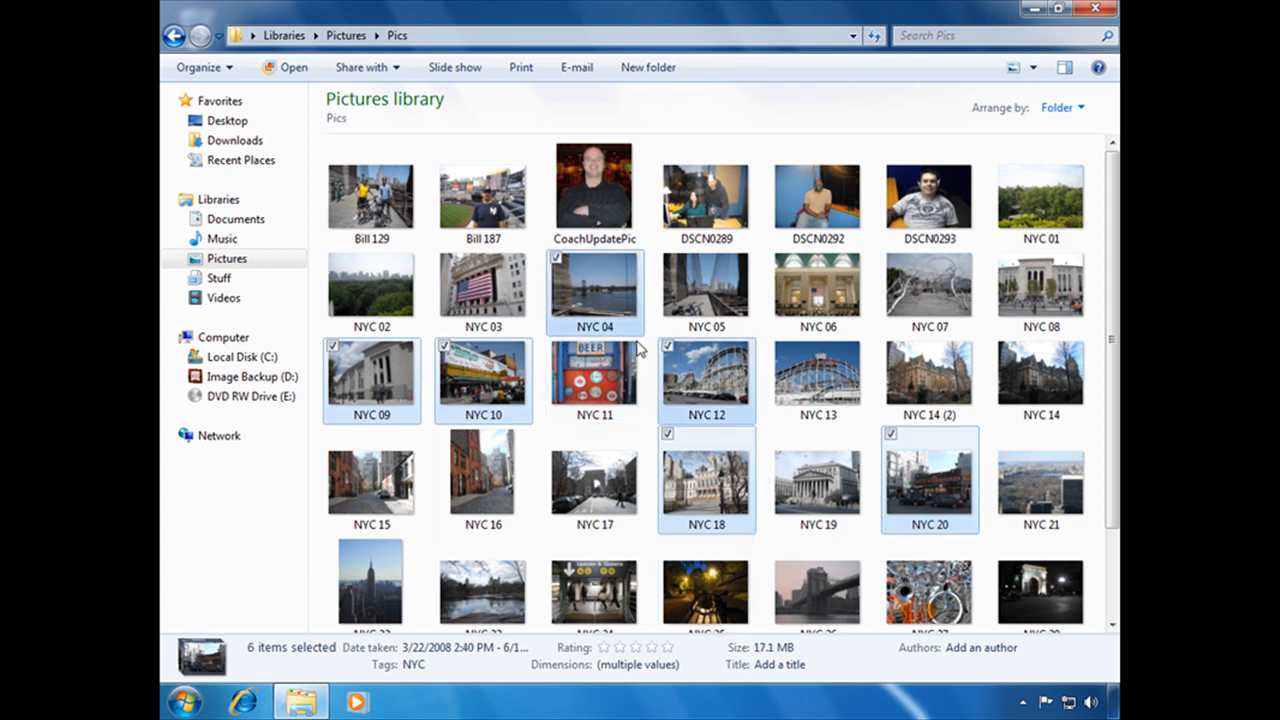
{"action": "left_click", "coordinate": [594, 290]}
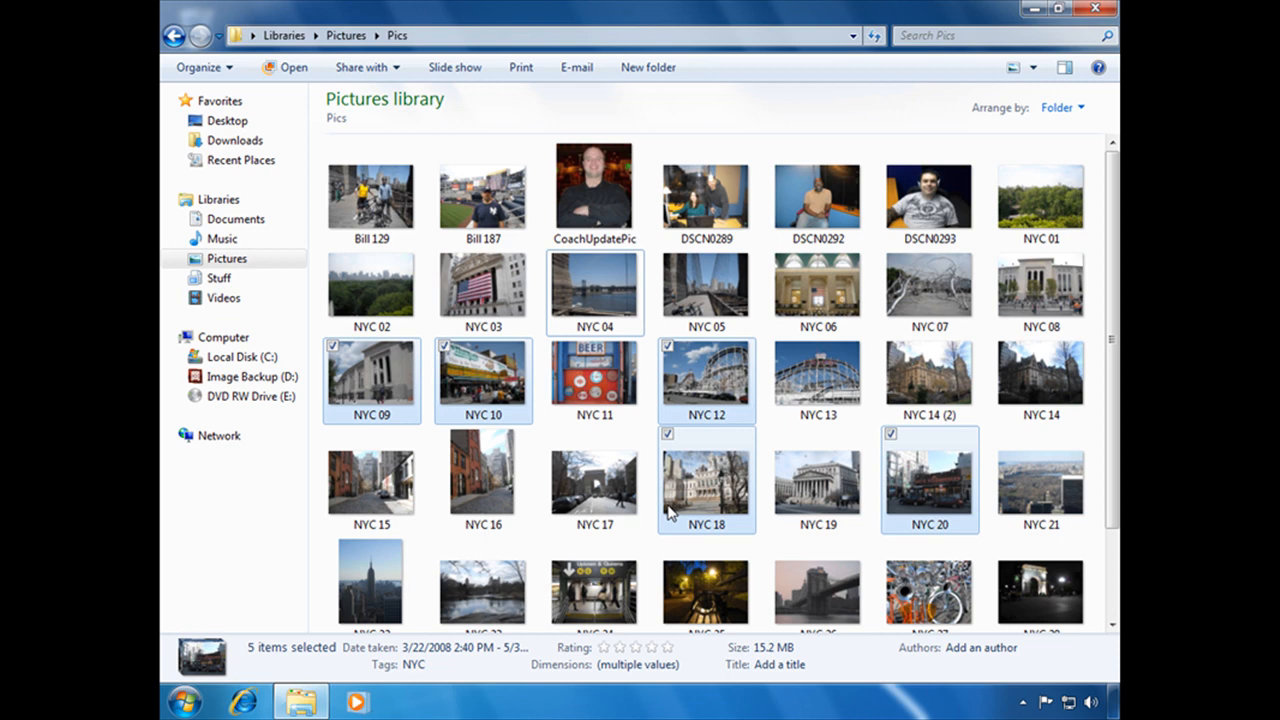
{"action": "mouse_move", "coordinate": [296, 210]}
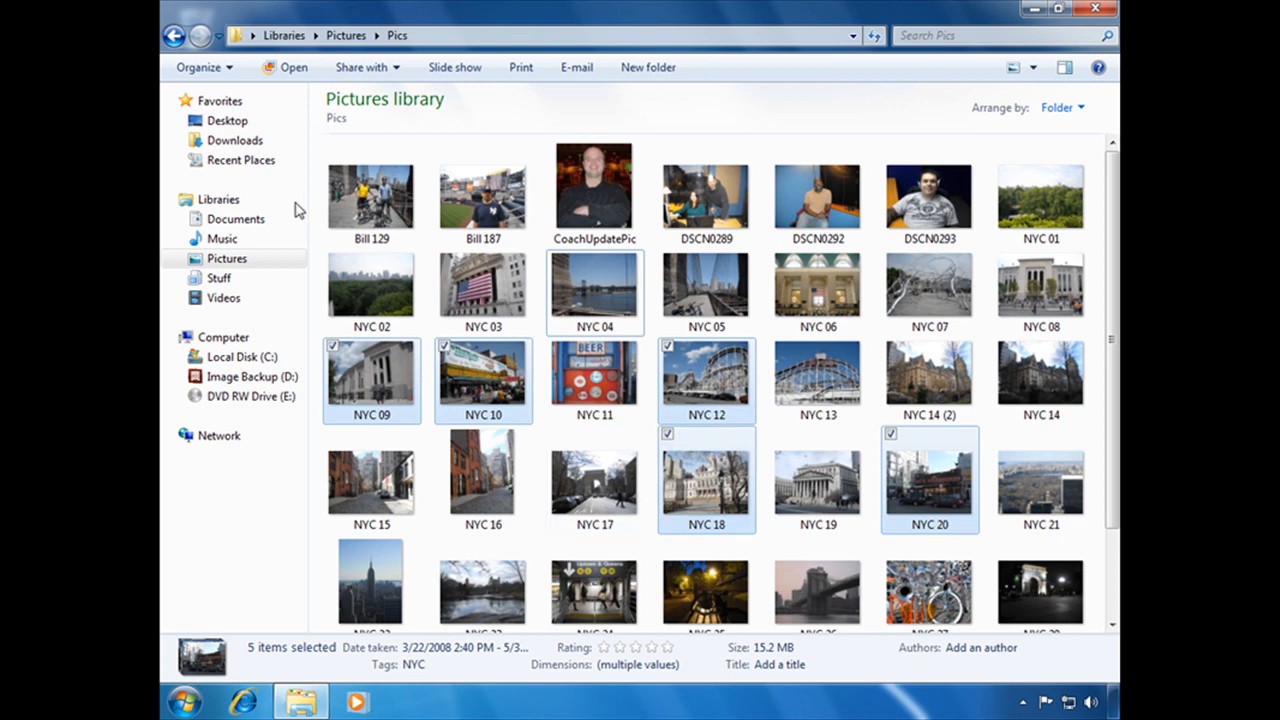
In the Documents library, tick all five items including Canyon Verde and sorting.
{"action": "left_click", "coordinate": [236, 218]}
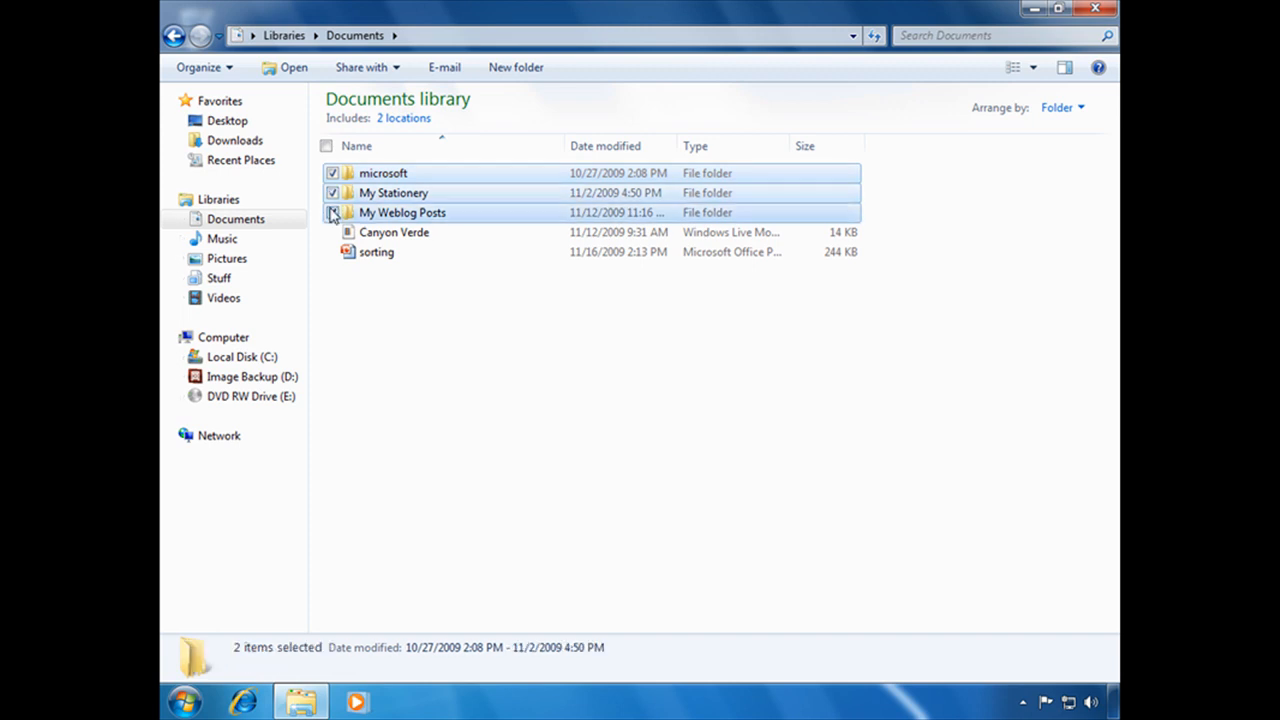
{"action": "left_click", "coordinate": [332, 232]}
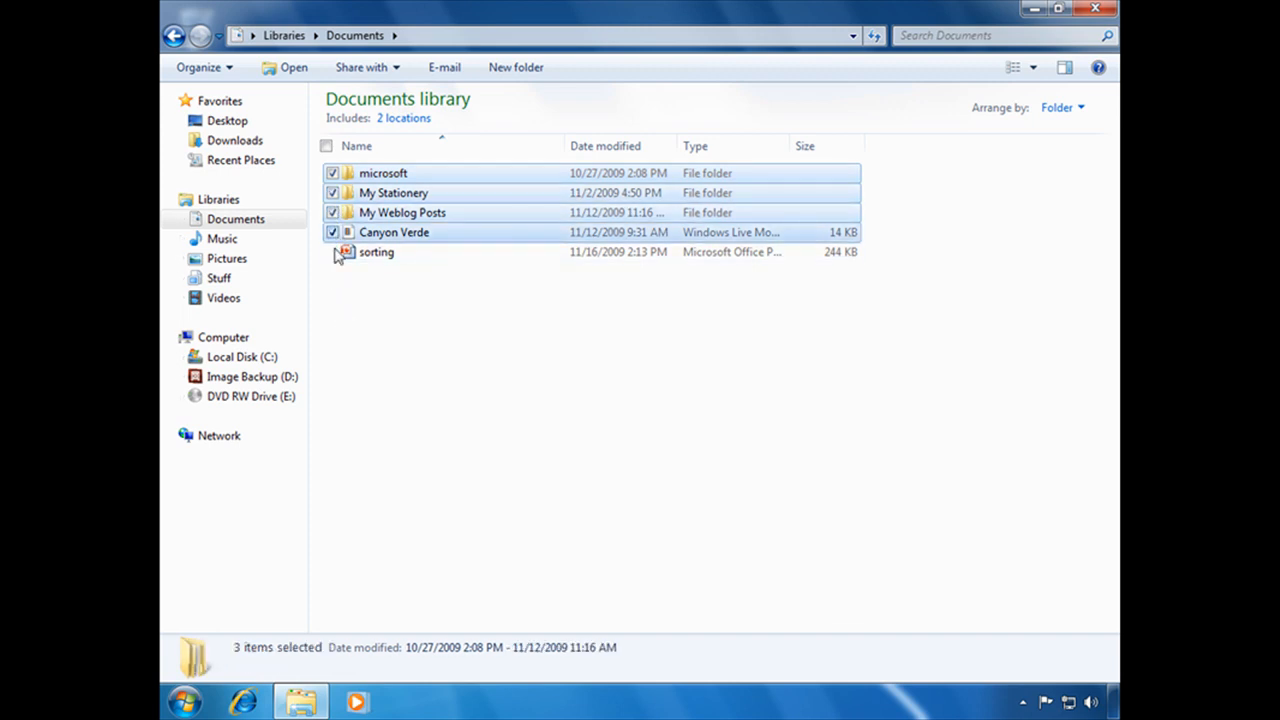
{"action": "left_click", "coordinate": [332, 252]}
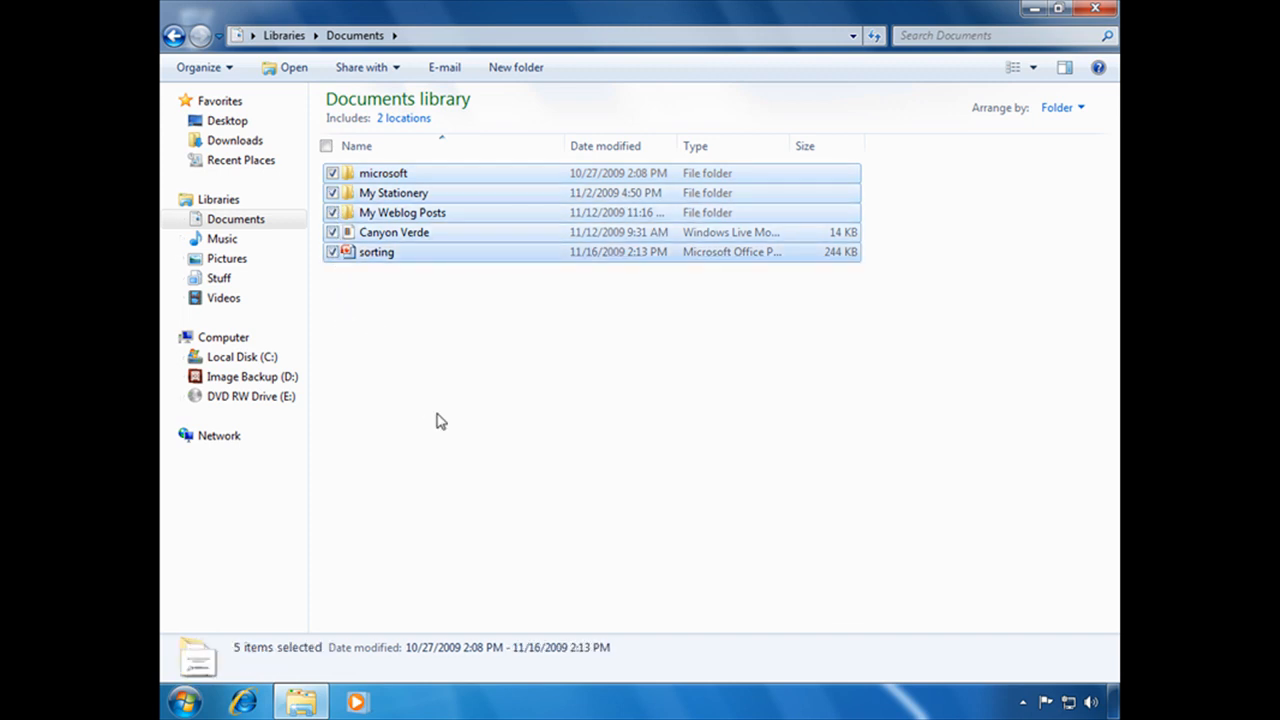